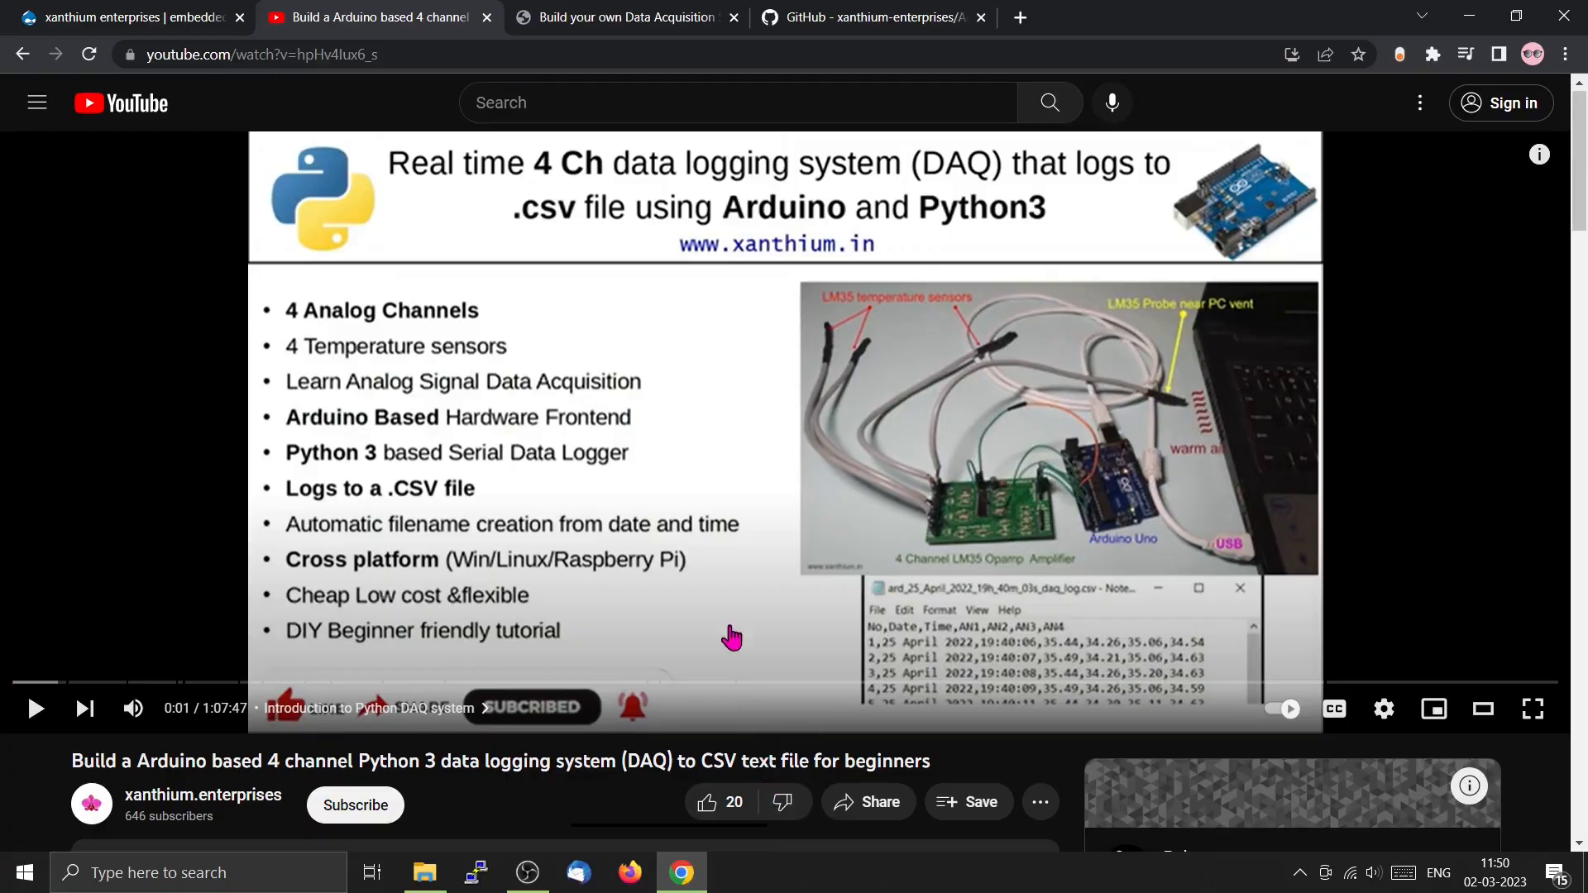
Visit the project's GitHub repository, then return to the tutorial article and read further down.
scroll(down, 3)
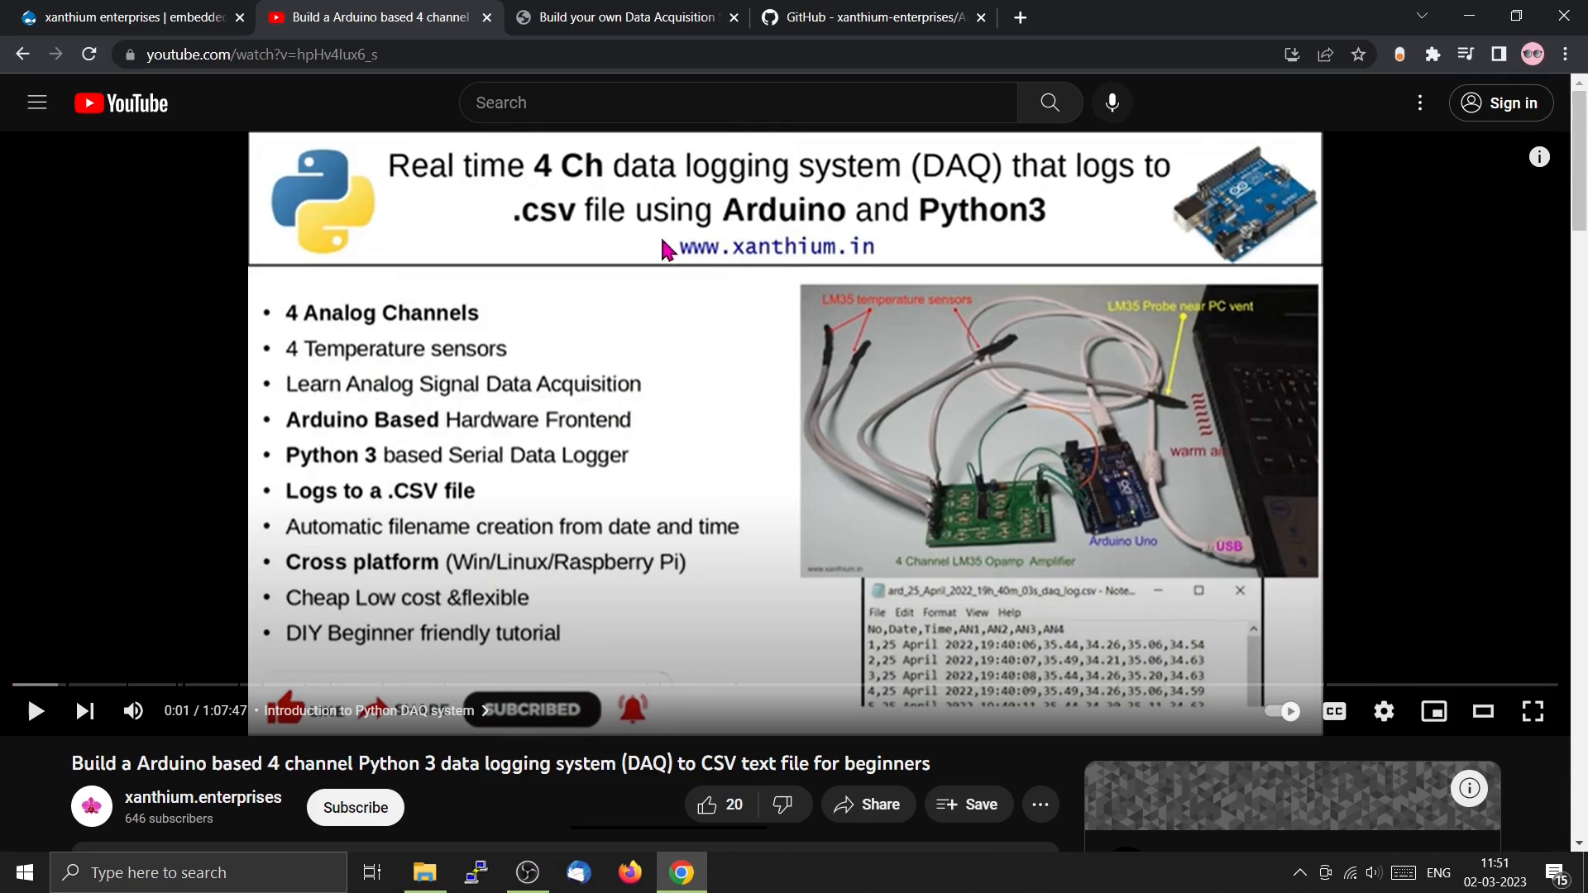
click(871, 16)
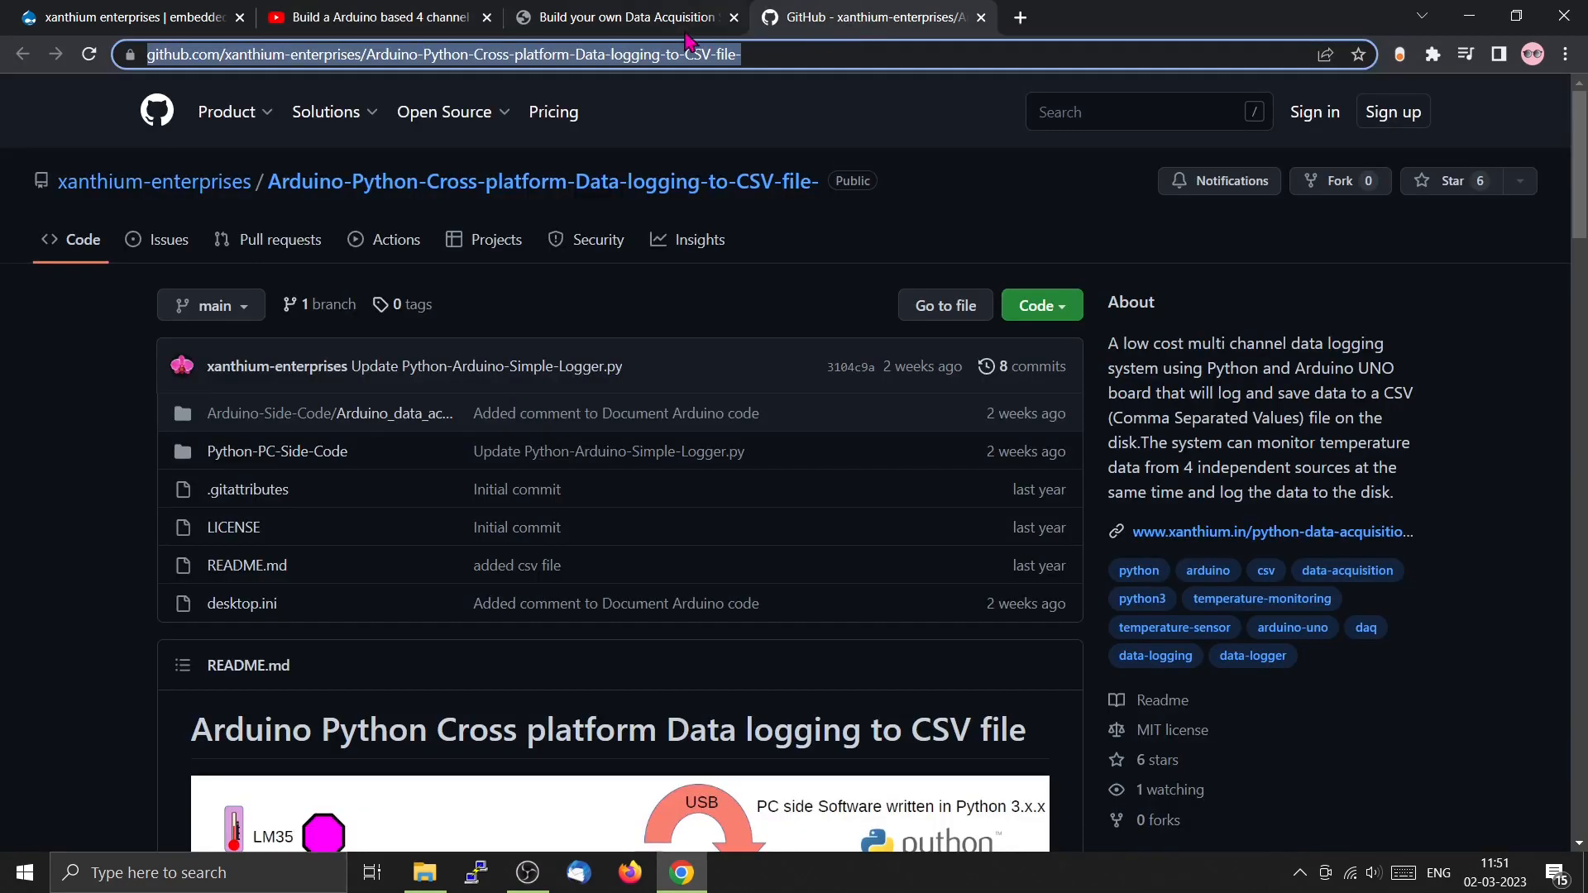
click(623, 16)
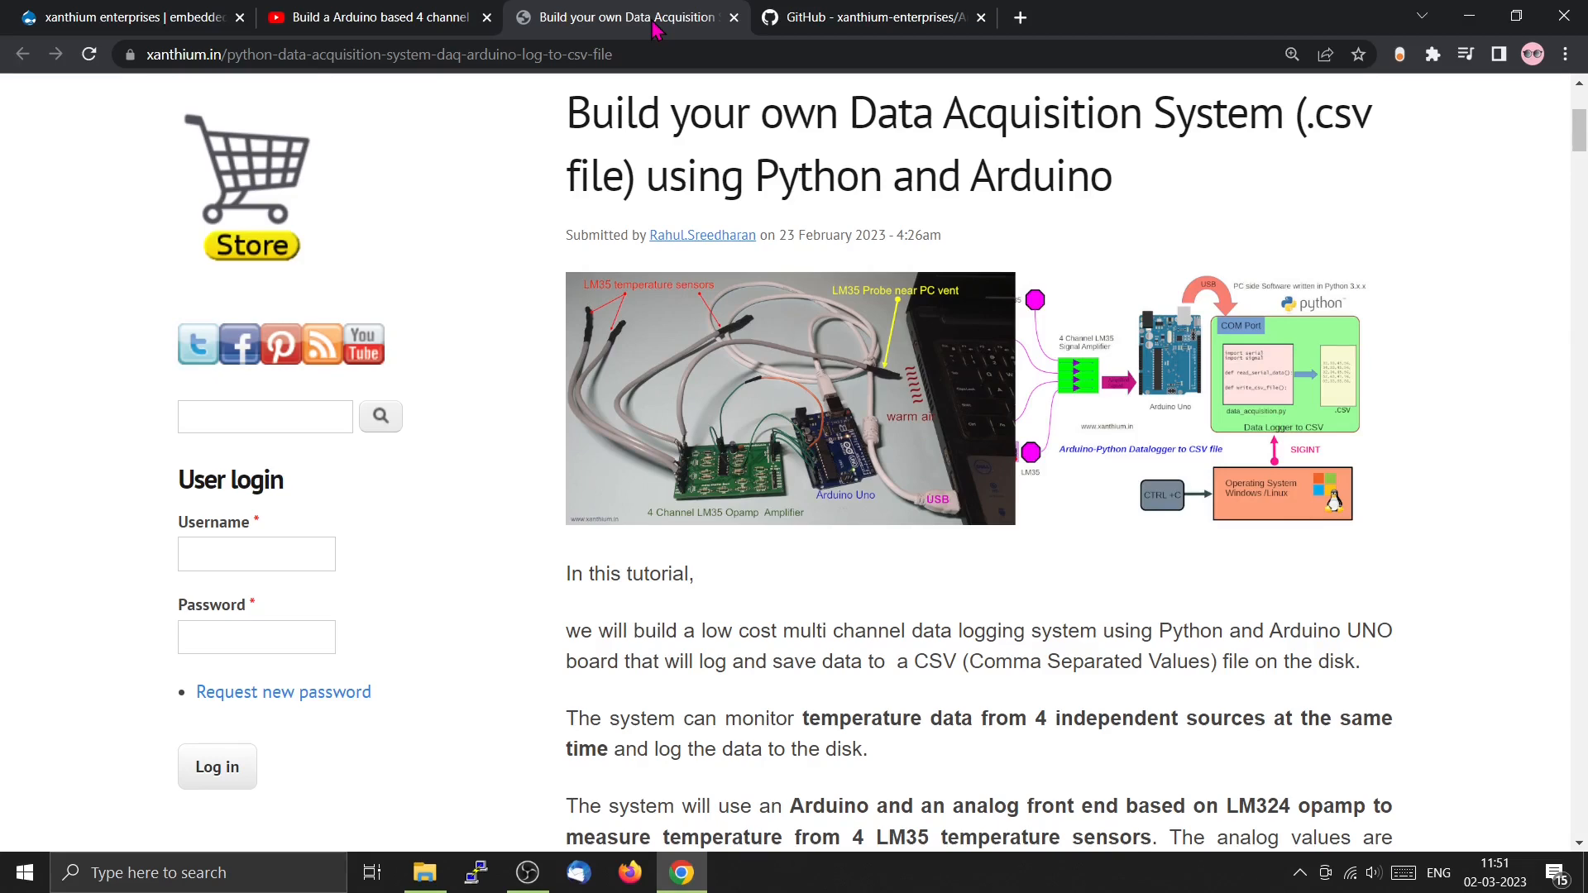
mouse_move(704, 190)
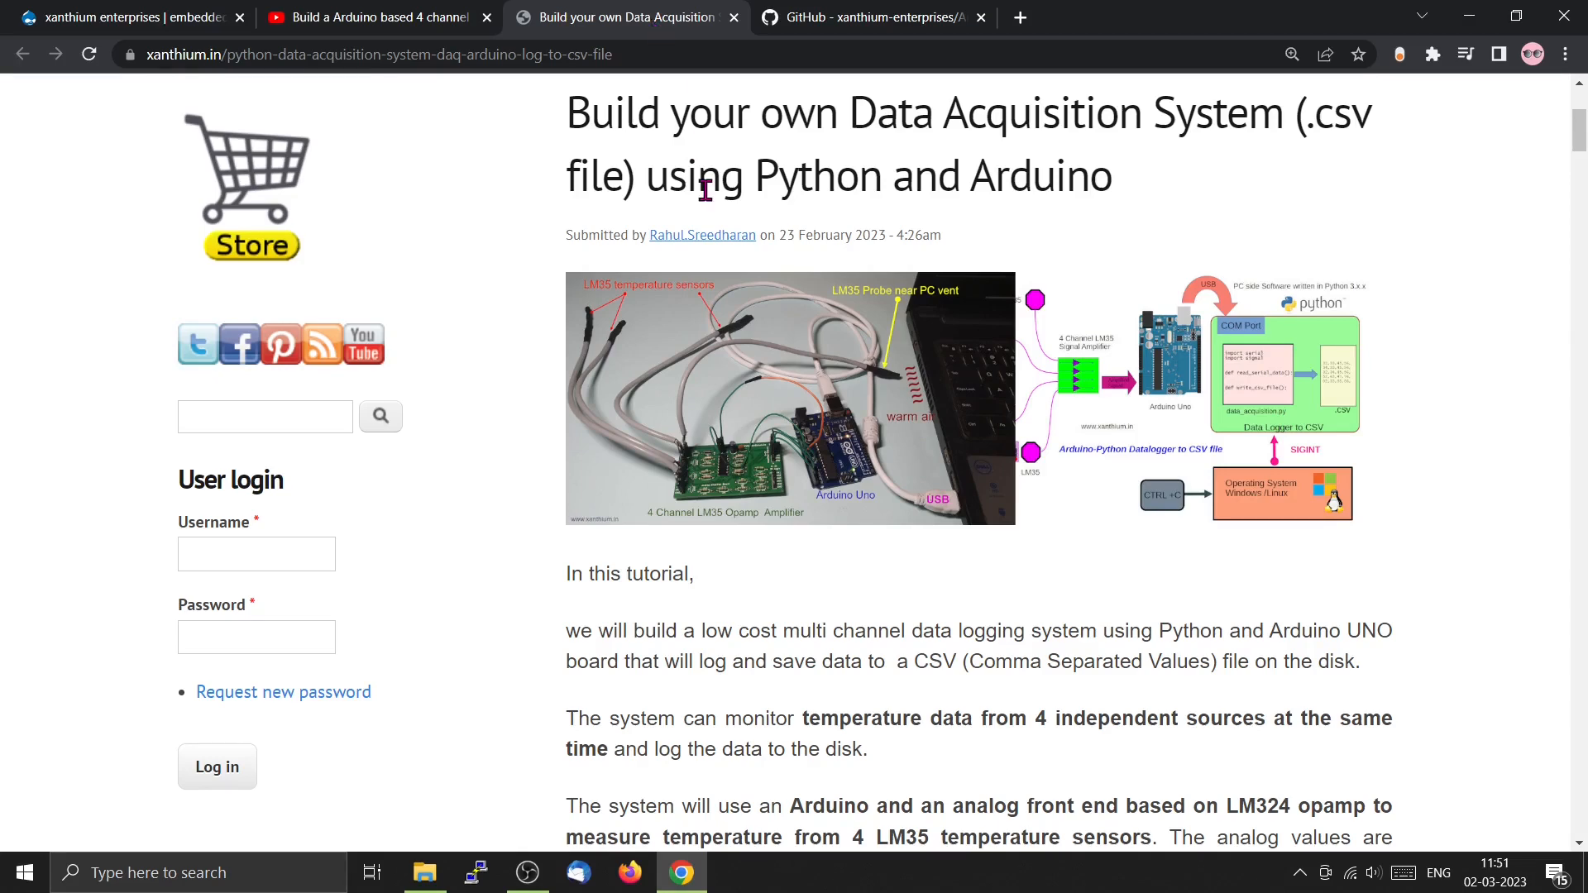
scroll(down, 3)
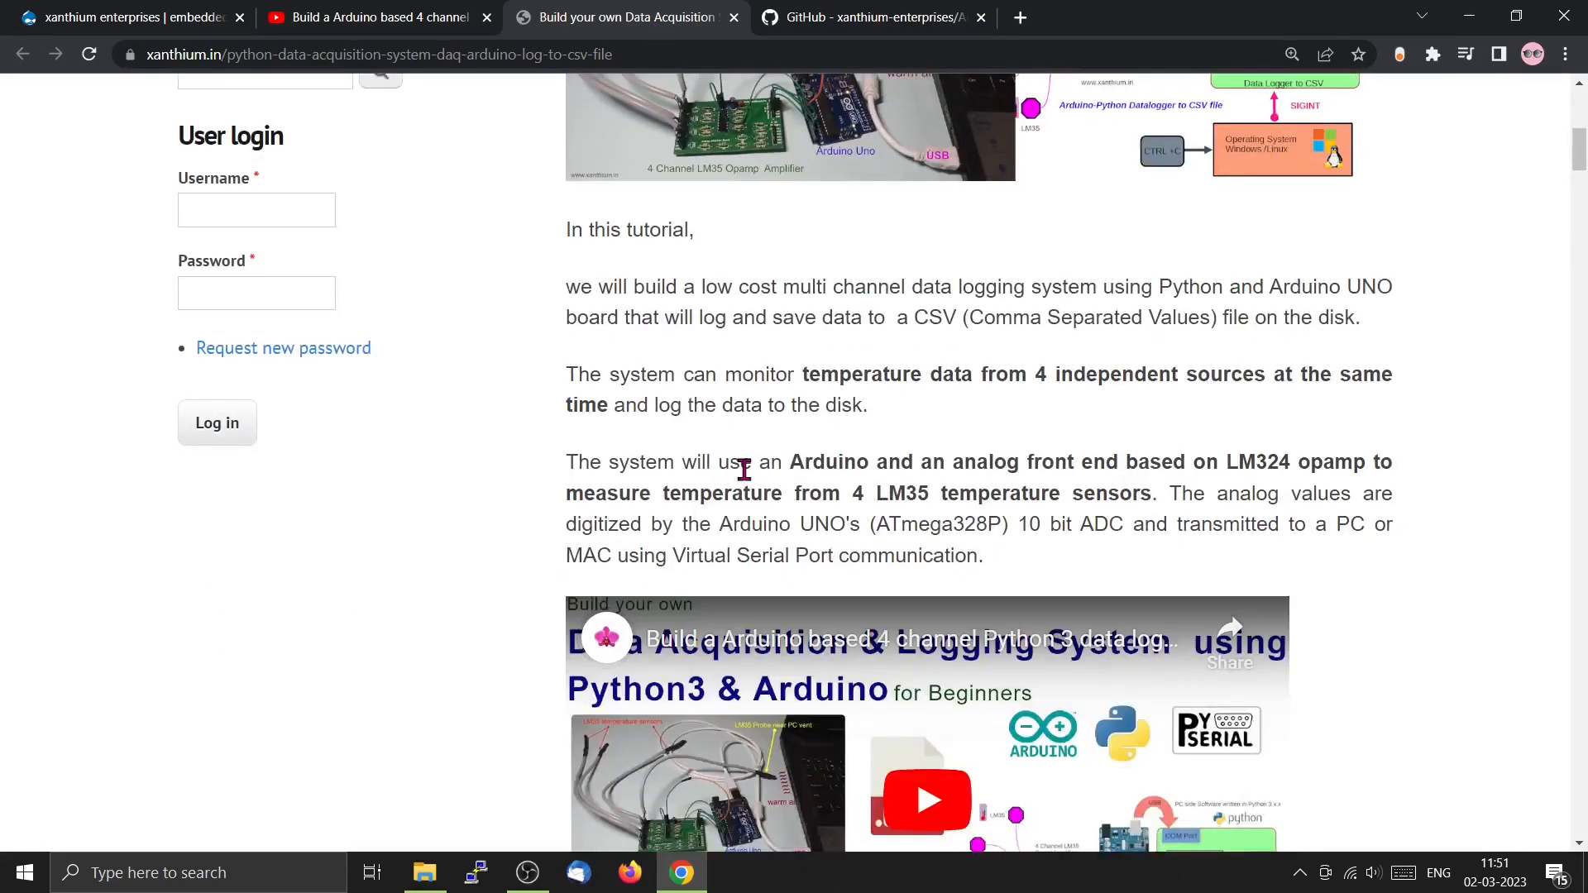
scroll(down, 3)
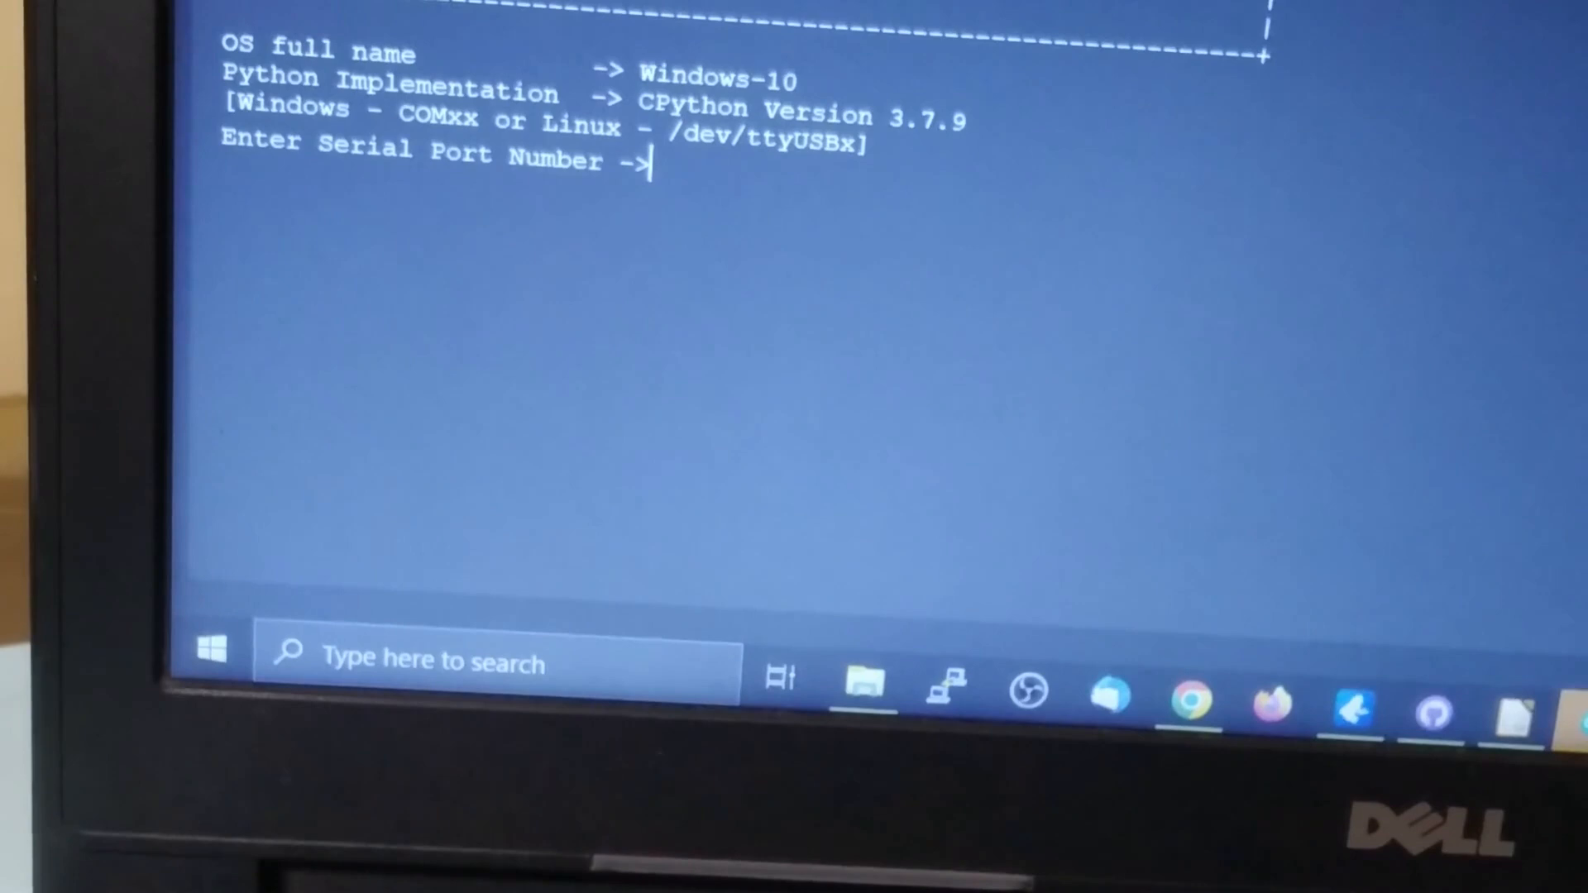
Enter com4 as the serial port so the logger opens at 9600 baud and creates its CSV file.
text(c)
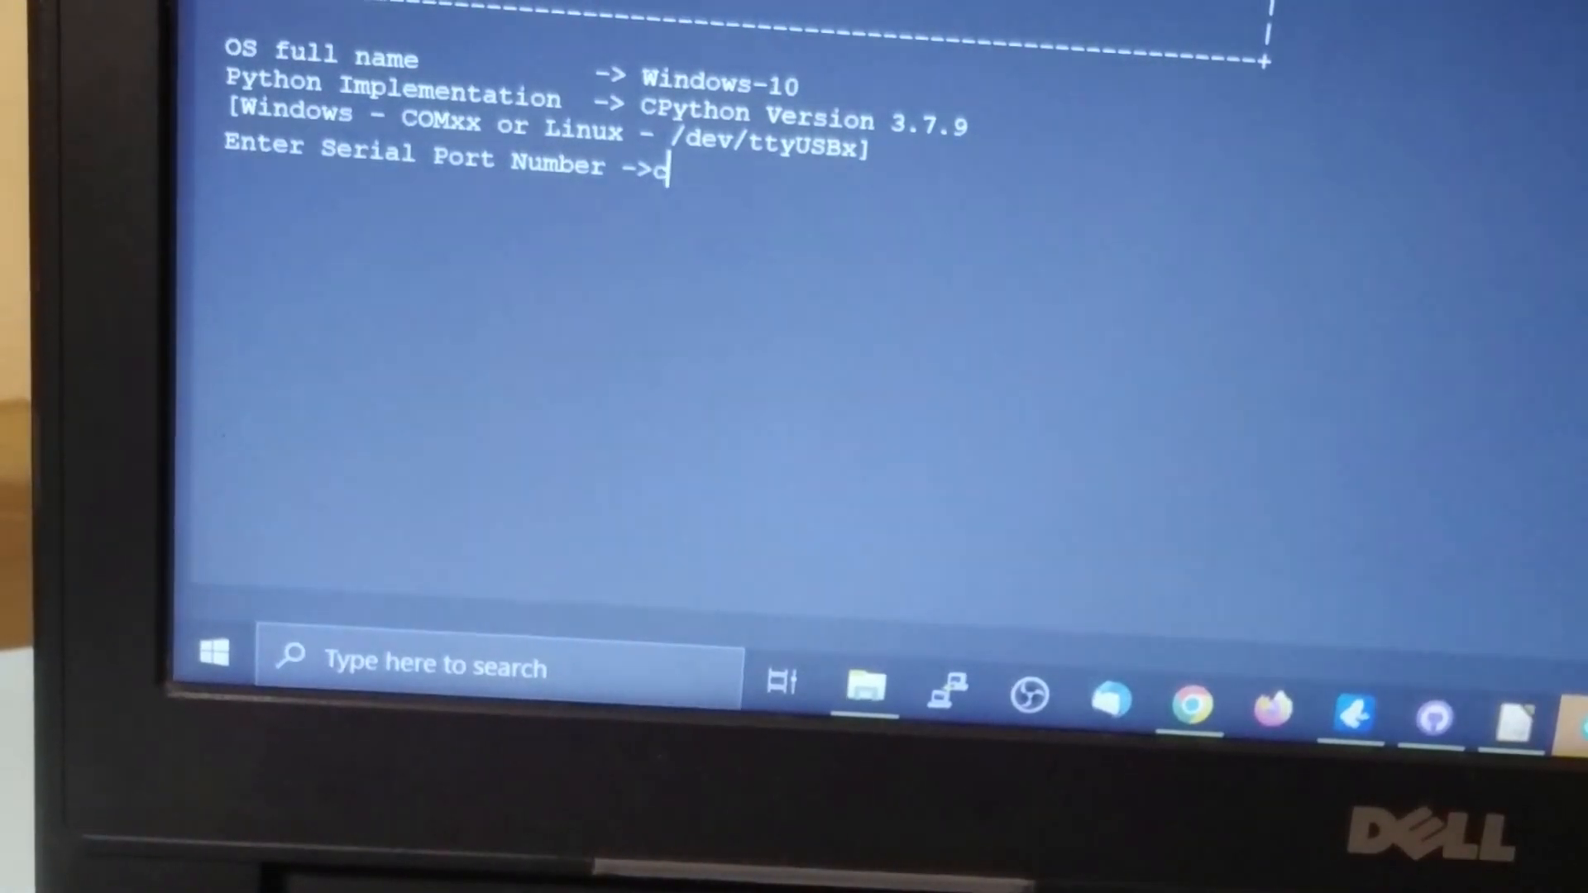
text(om)
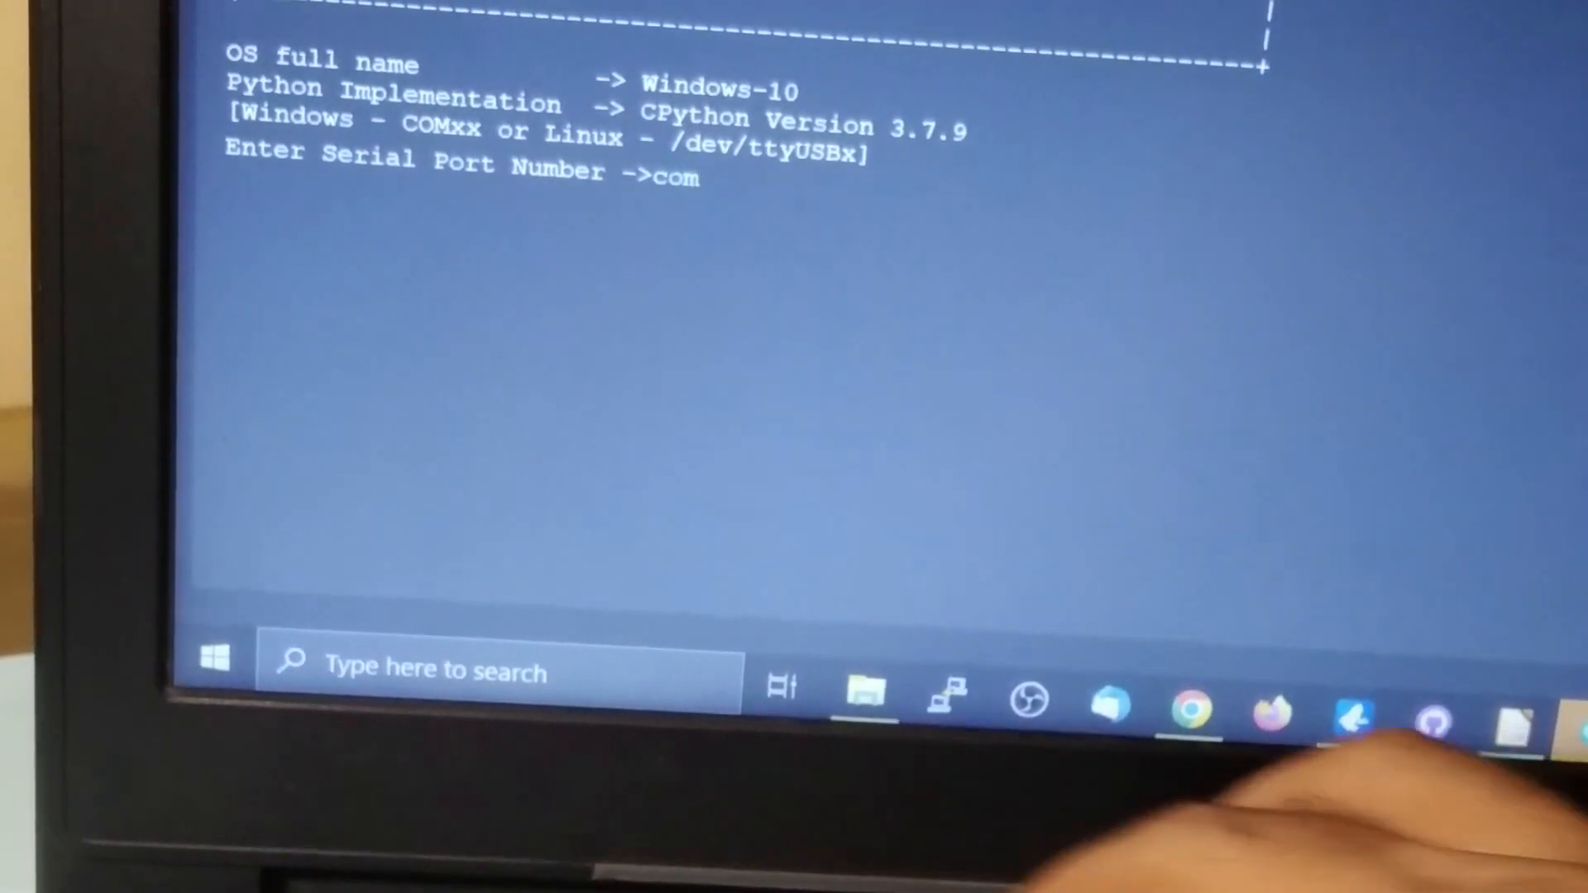
text(4)
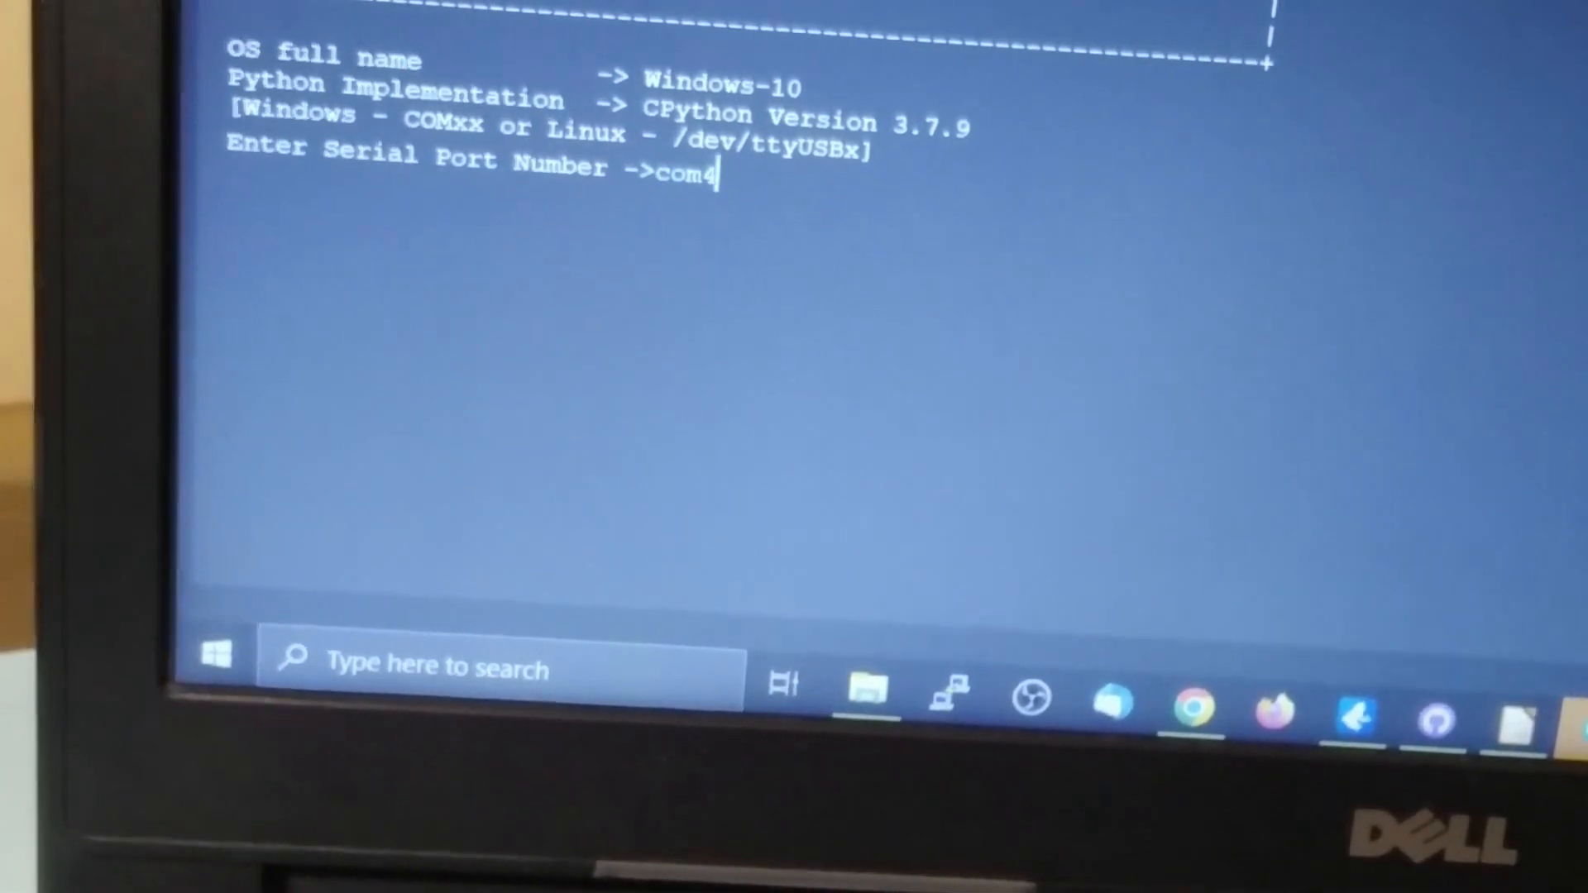
key(enter)
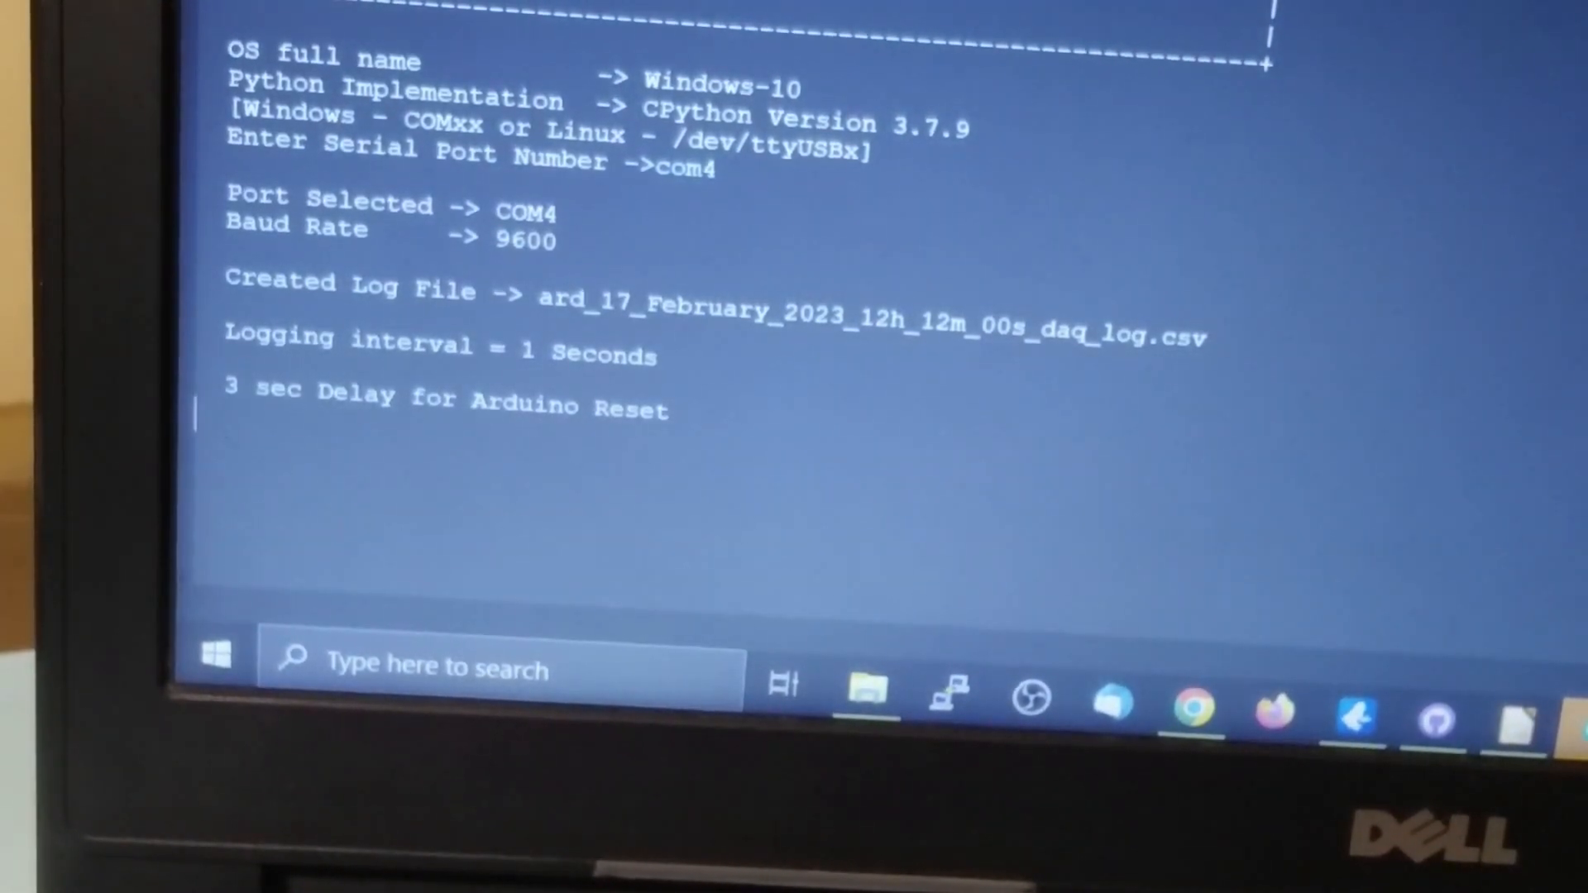